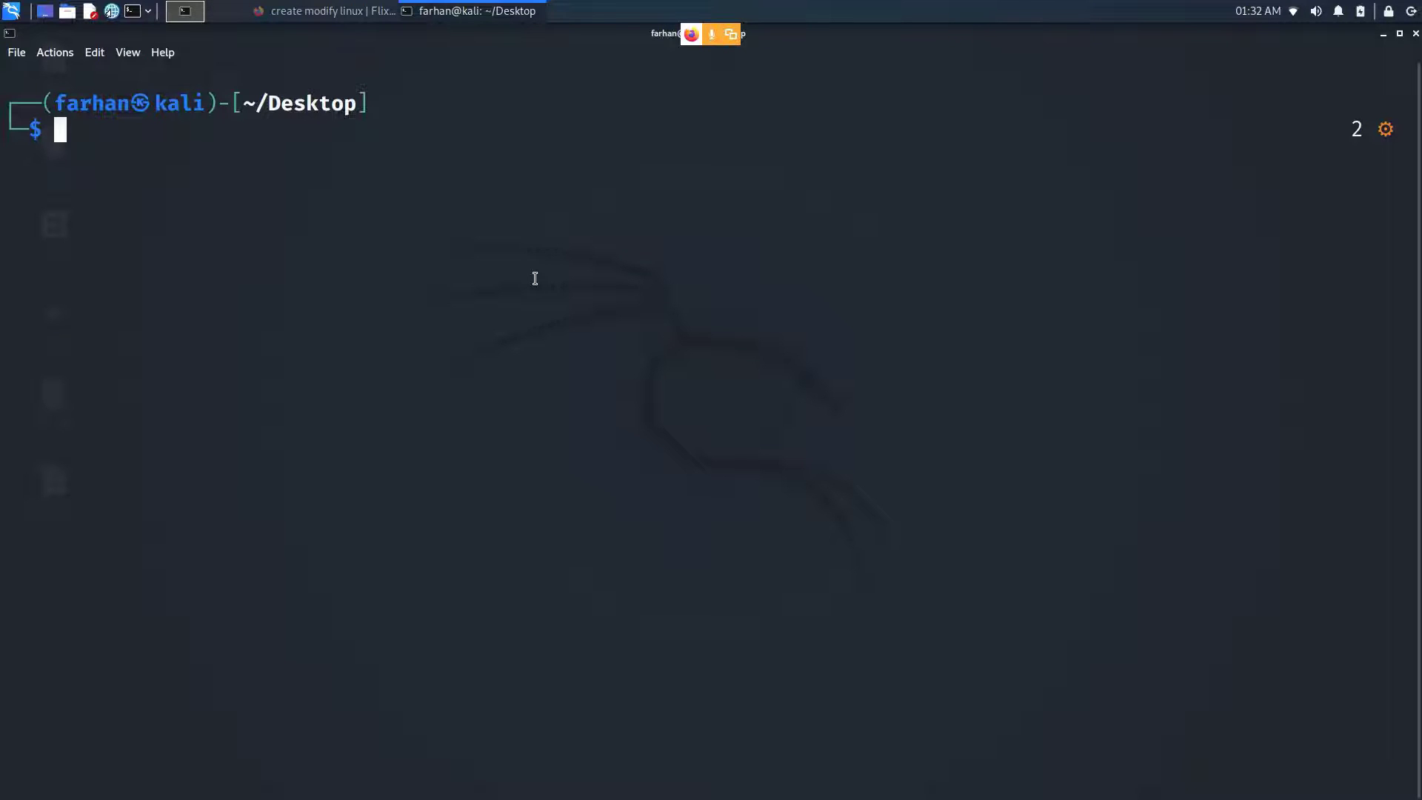
Open poem.txt in nano from the terminal.
{"action": "type", "text": "nano poem.txt"}
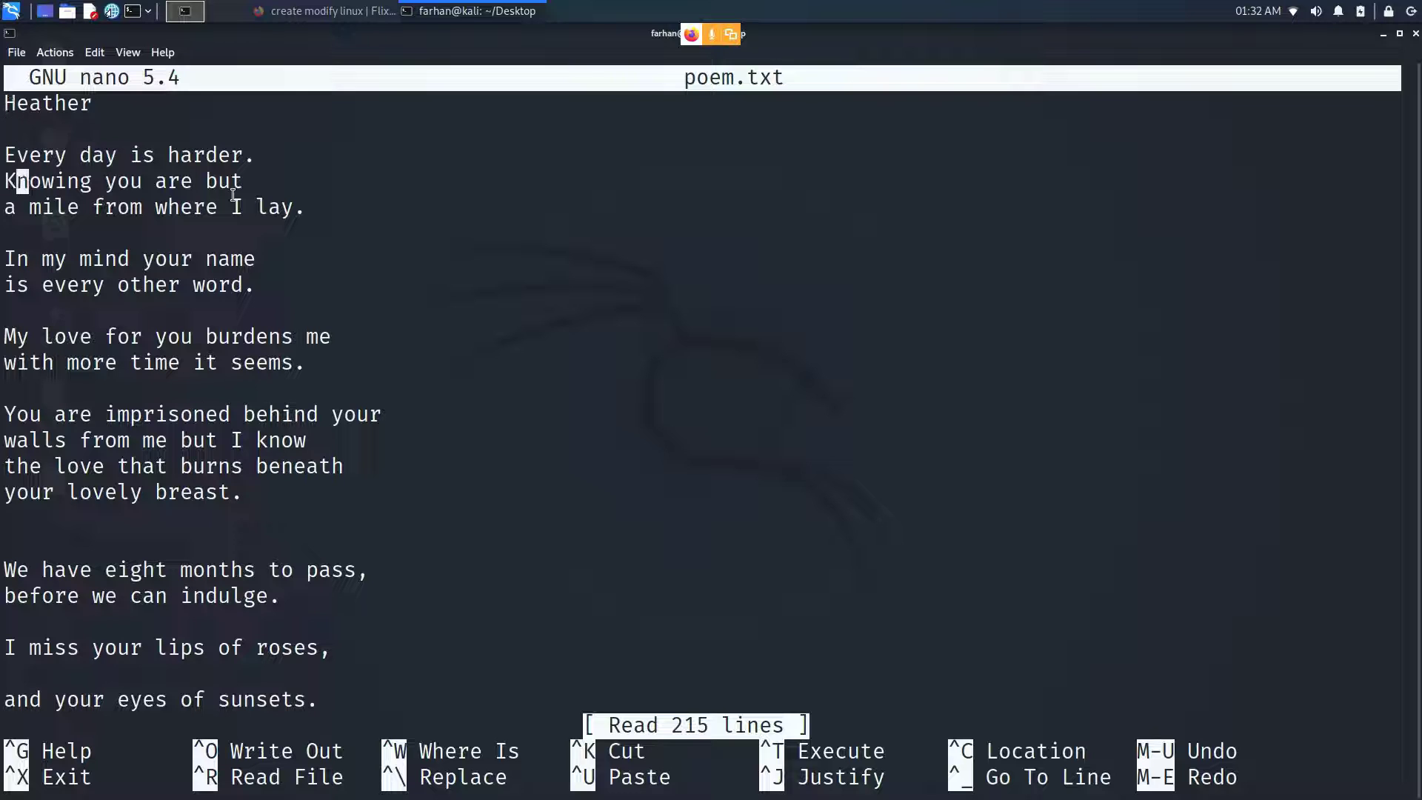
{"action": "left_click", "coordinate": [166, 415]}
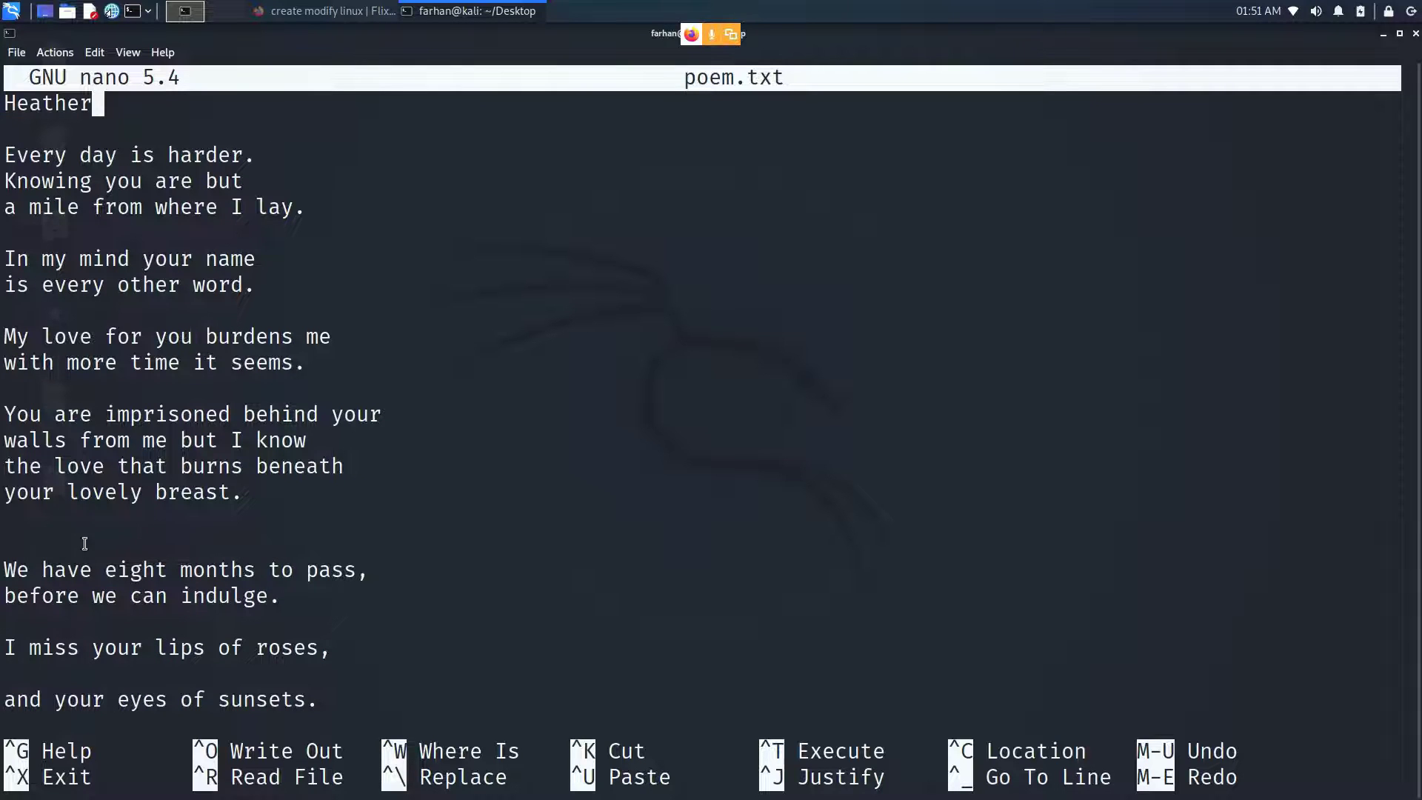
Add the line "This is a new line" directly beneath the Heather title.
{"action": "type", "text": "This is a"}
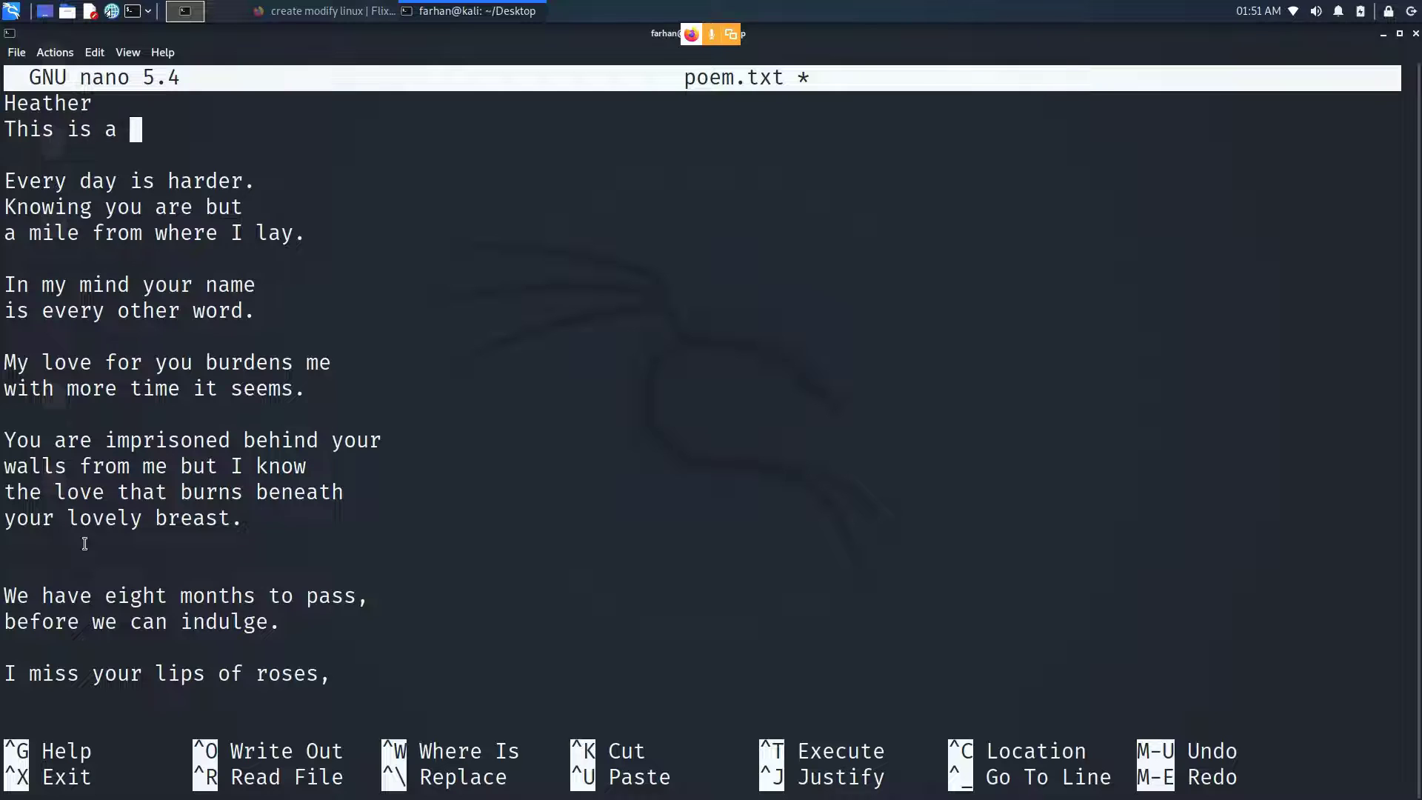
{"action": "type", "text": "new line"}
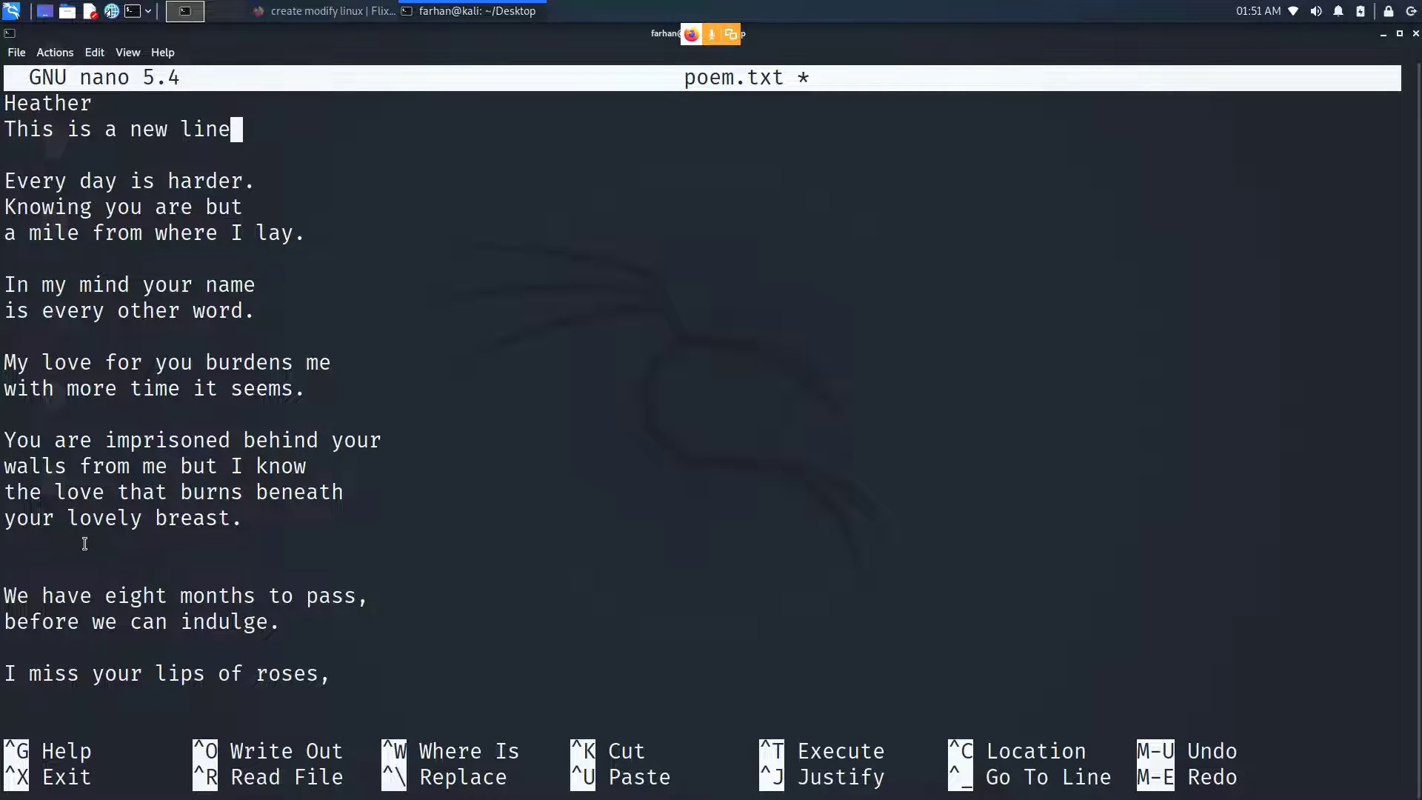
{"action": "key", "text": "BackSpace"}
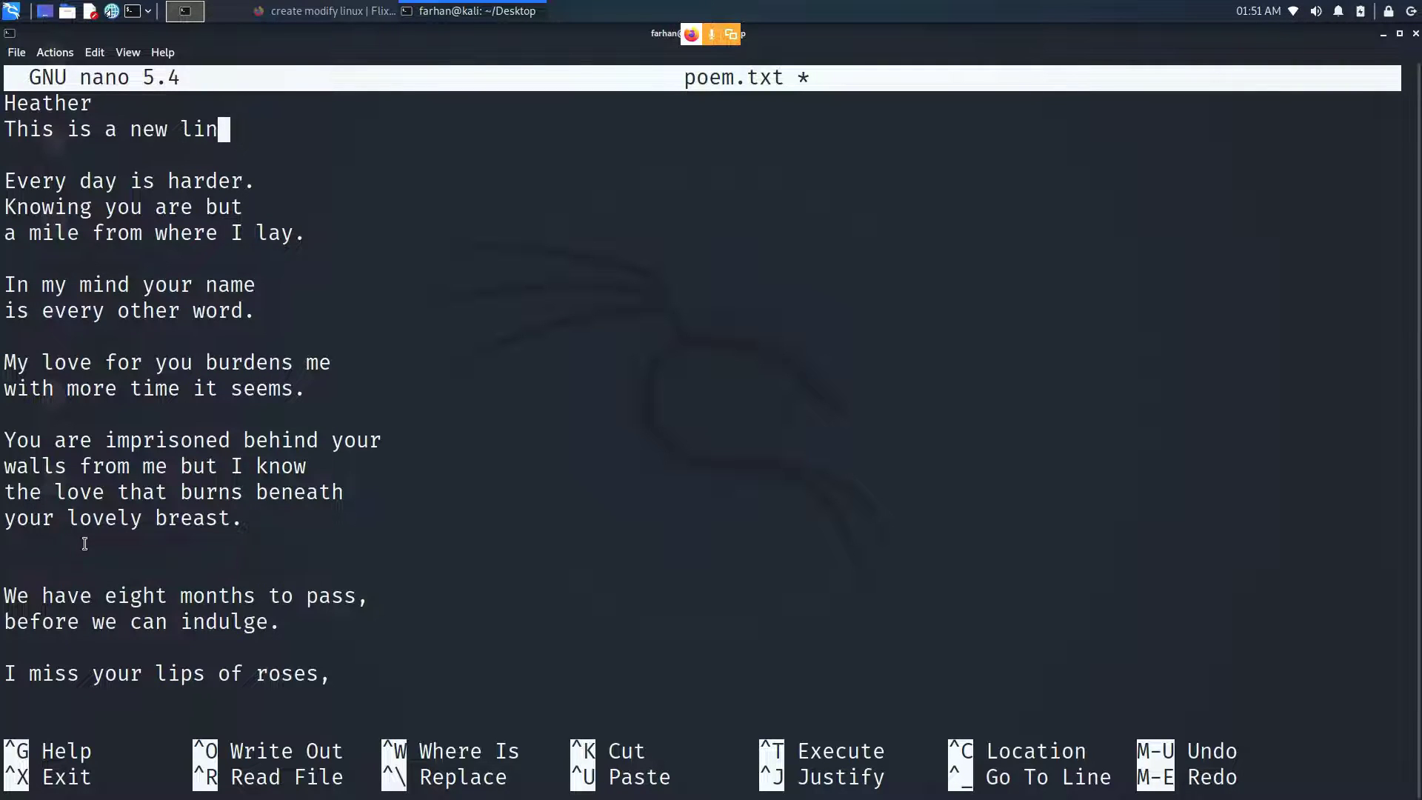
{"action": "key", "text": "BackSpace"}
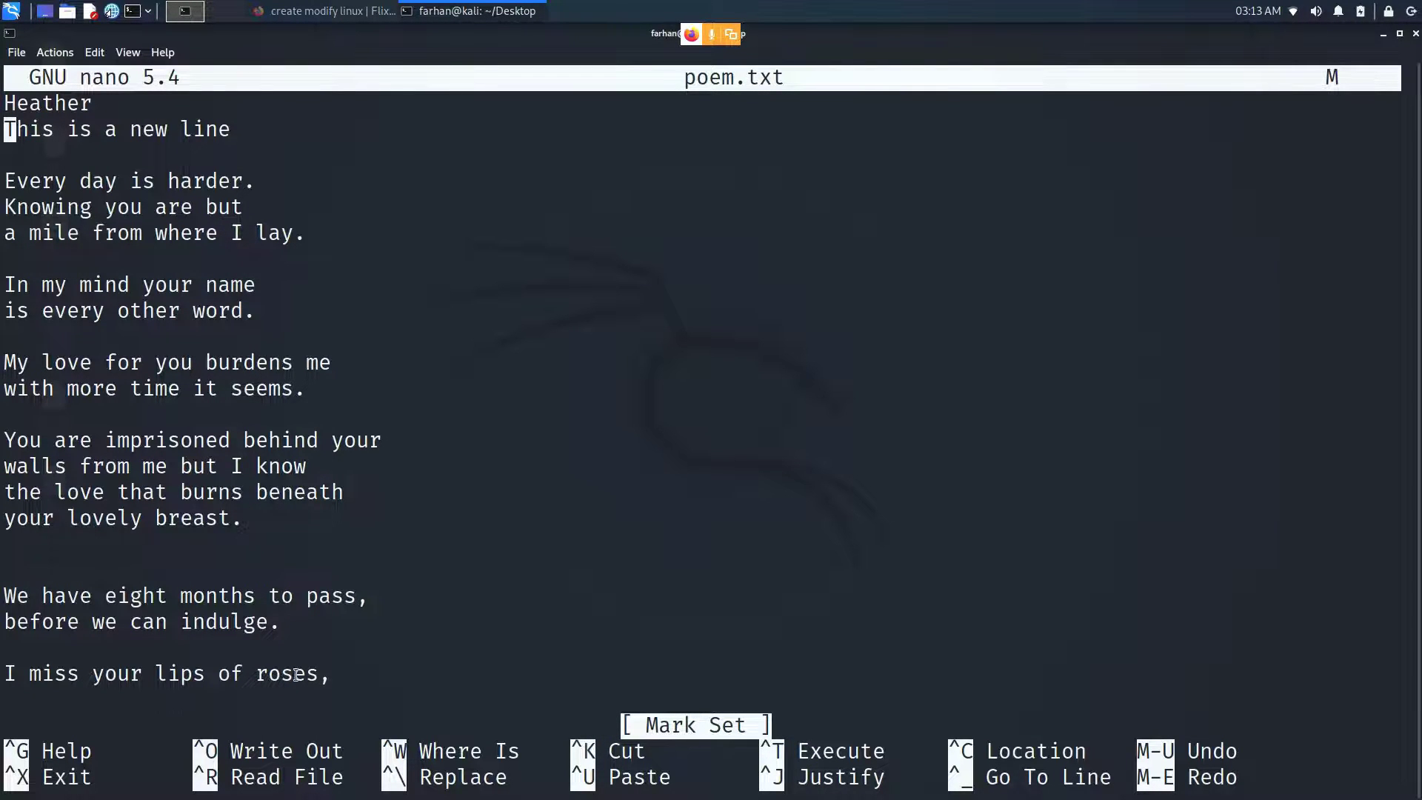
{"action": "mouse_move", "coordinate": [261, 557]}
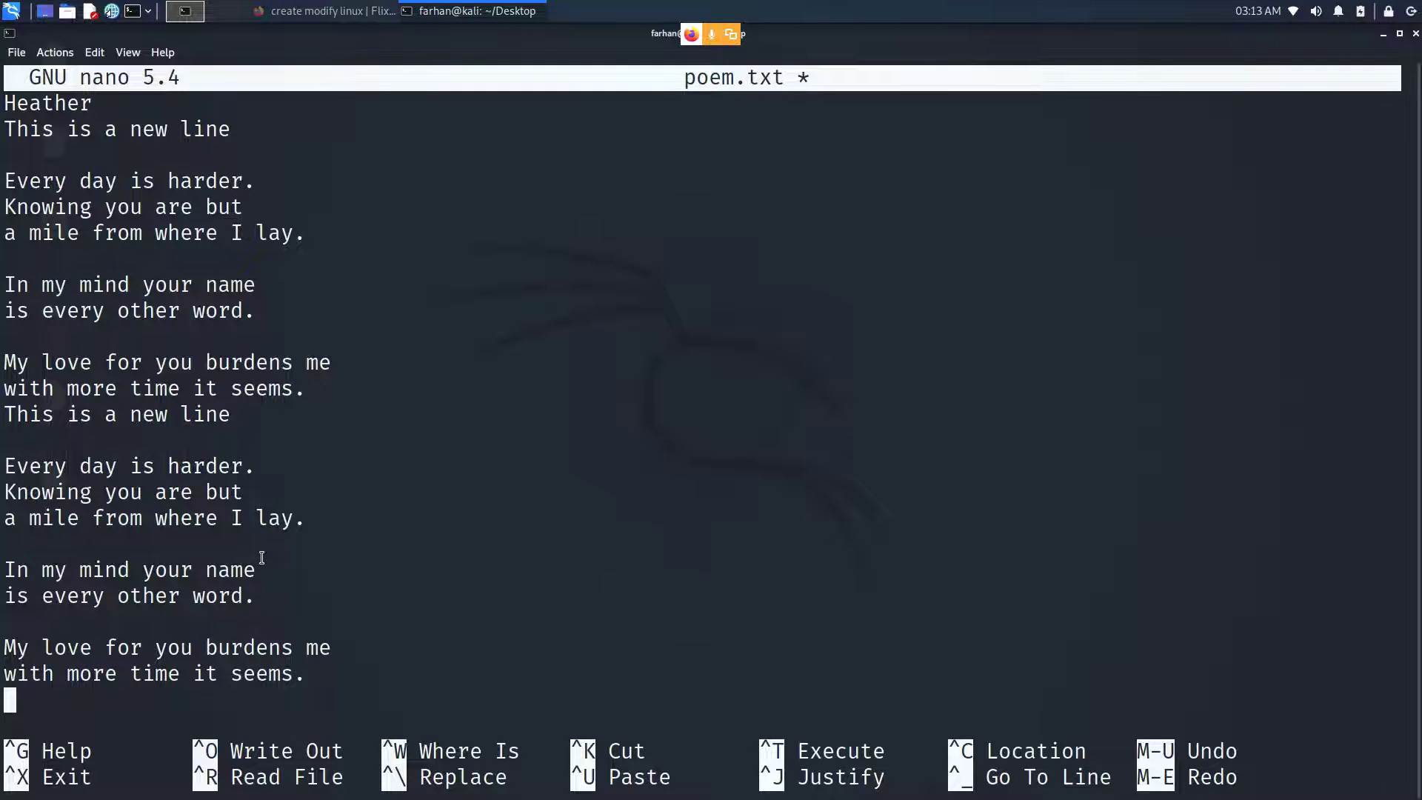
{"action": "mouse_move", "coordinate": [331, 711]}
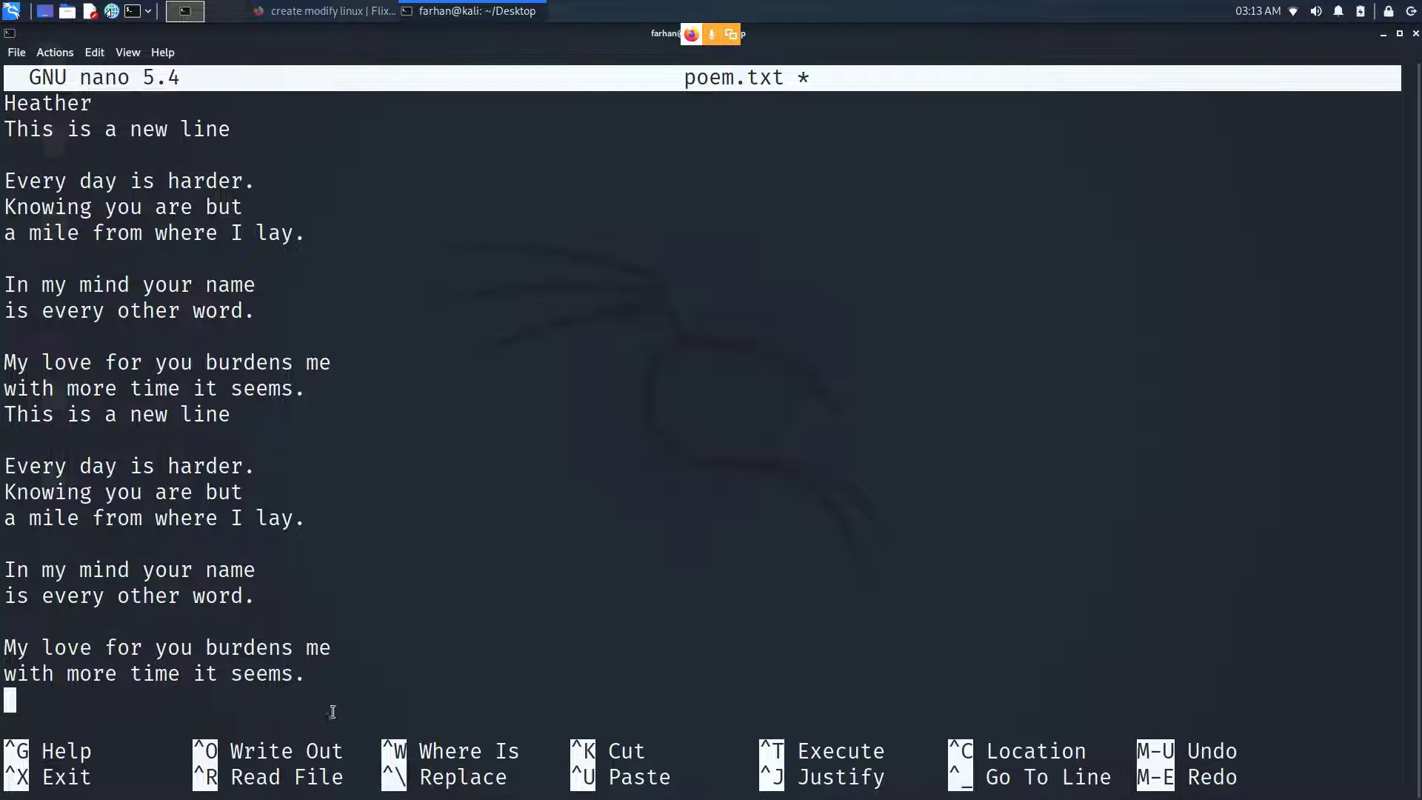
Search the poem for the word burden using Where Is.
{"action": "key", "text": "ctrl+w"}
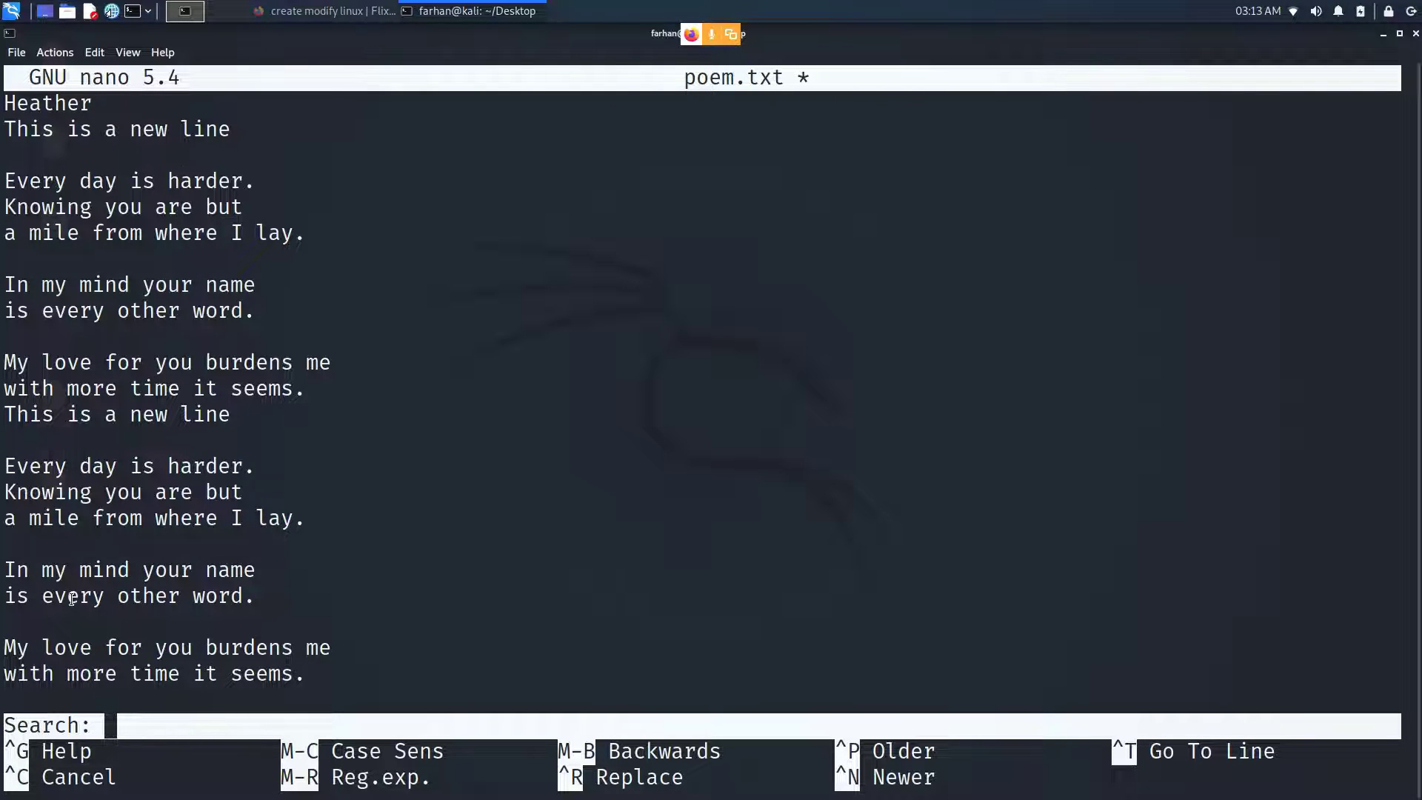
{"action": "type", "text": "burden"}
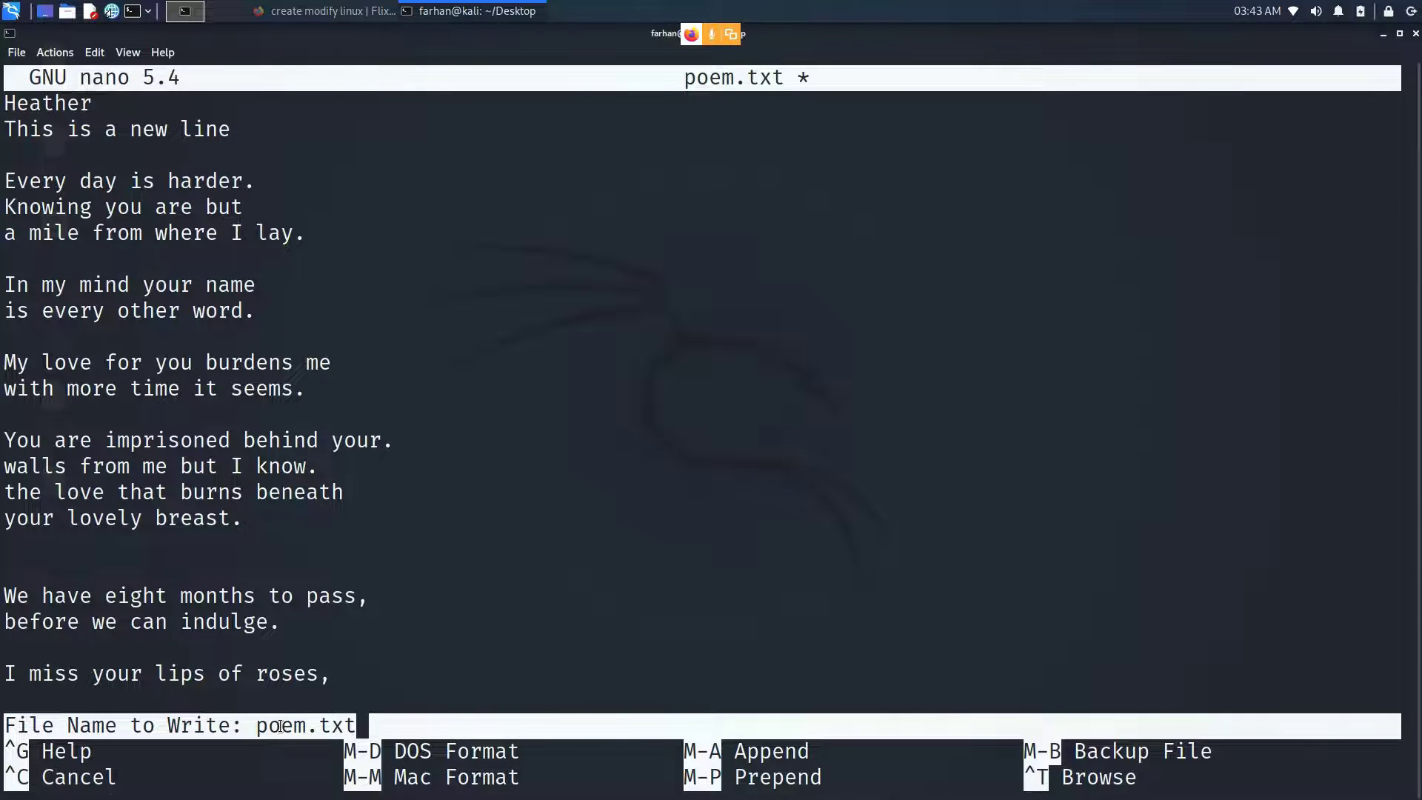
Write poem.txt with 216 lines and exit nano to the shell prompt.
{"action": "key", "text": "Enter"}
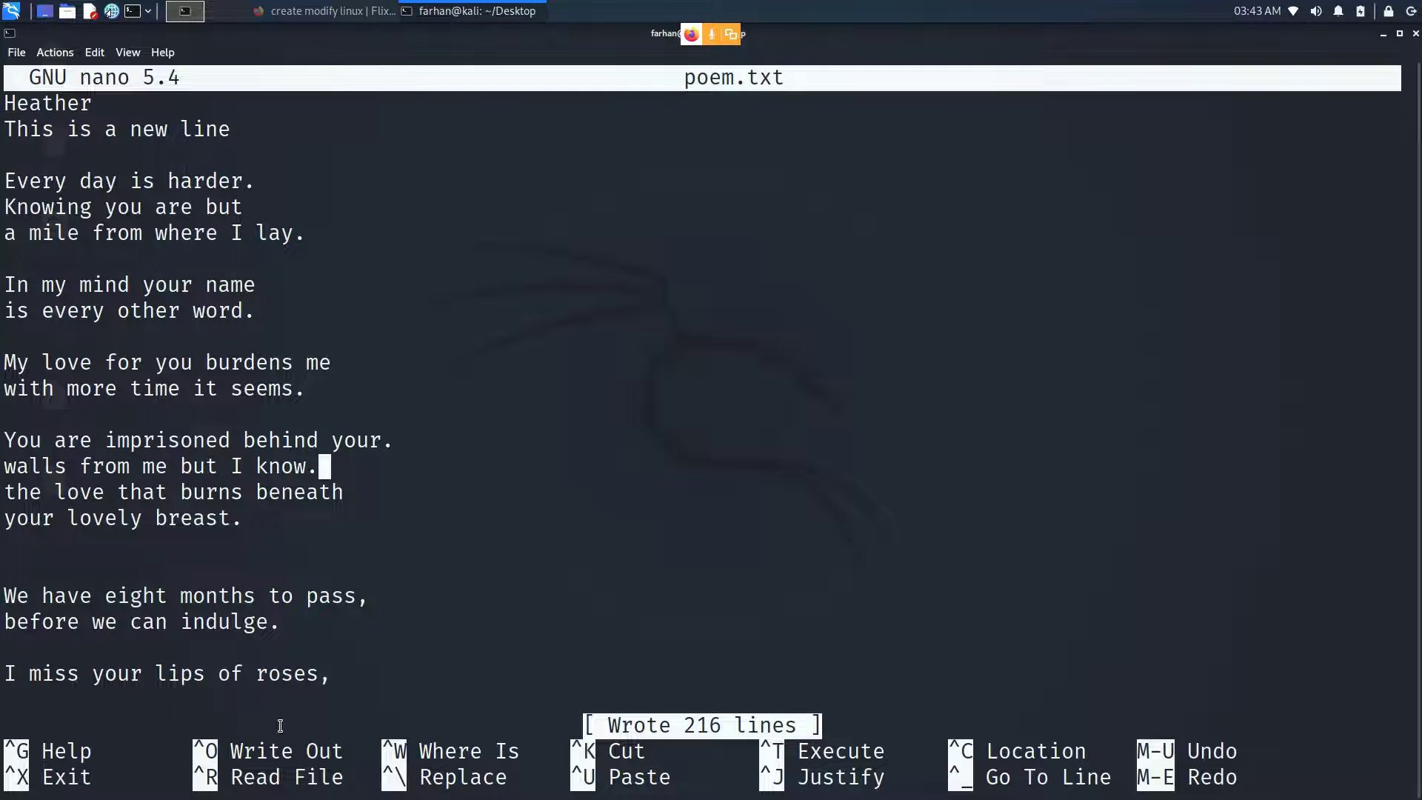
{"action": "key", "text": "ctrl+x"}
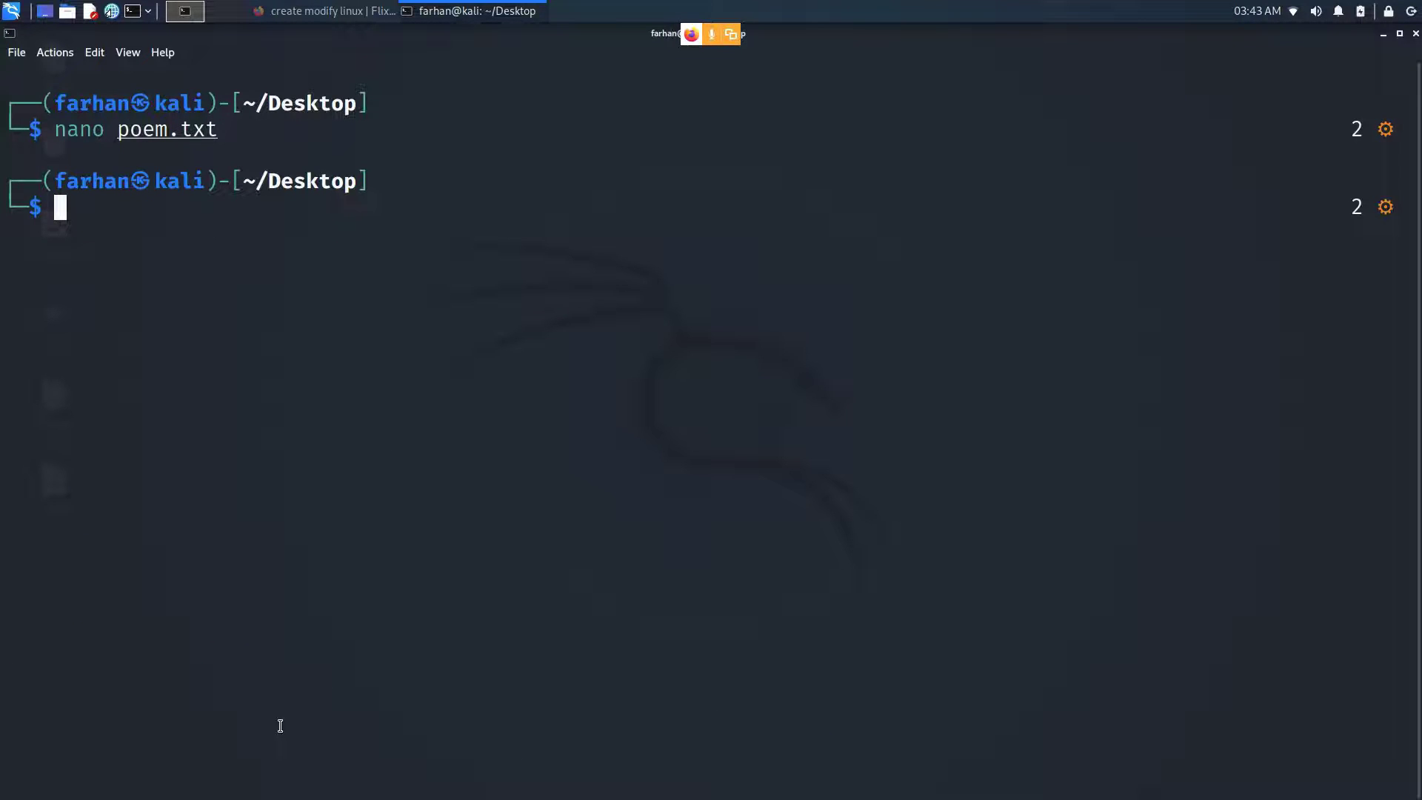
{"action": "type", "text": "nano poem.txt"}
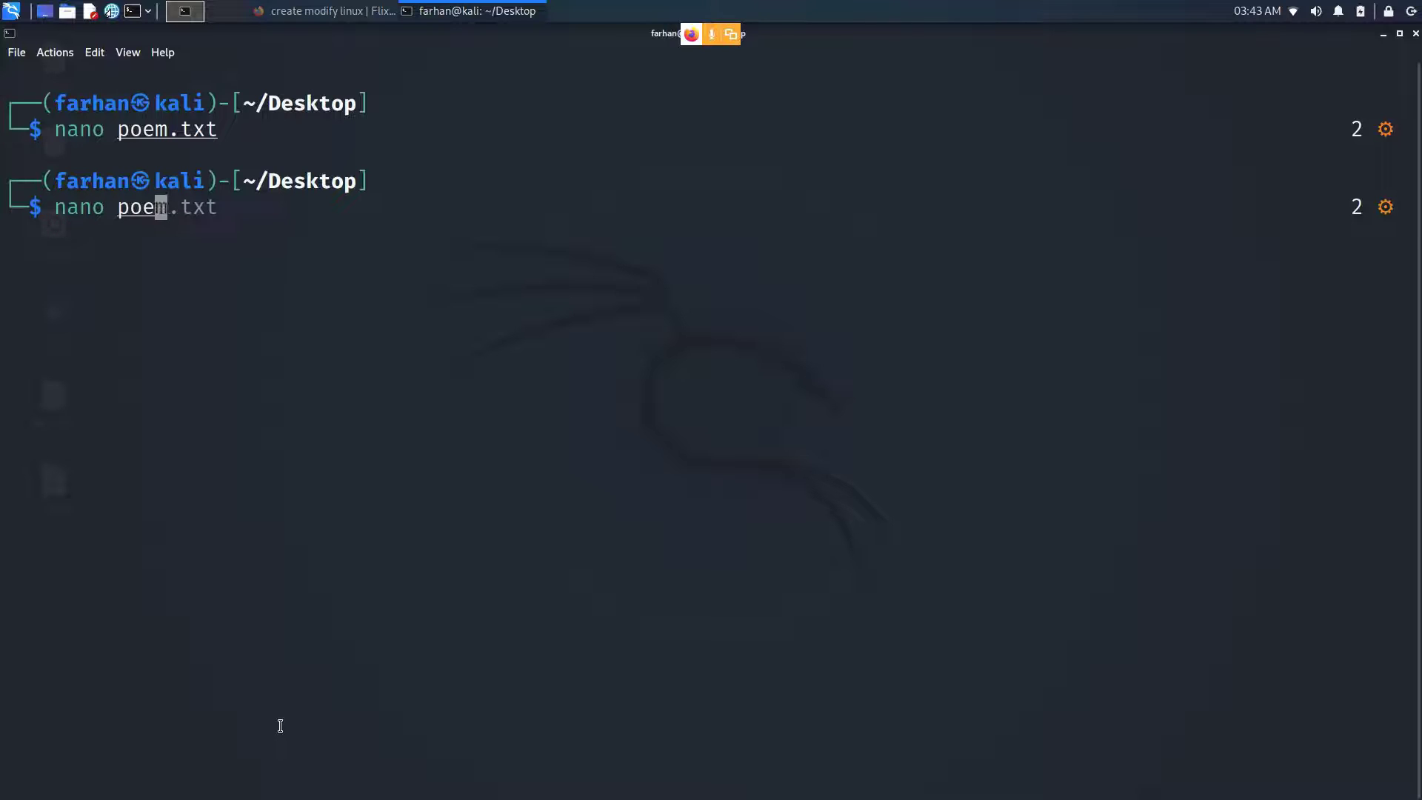
{"action": "key", "text": "Return"}
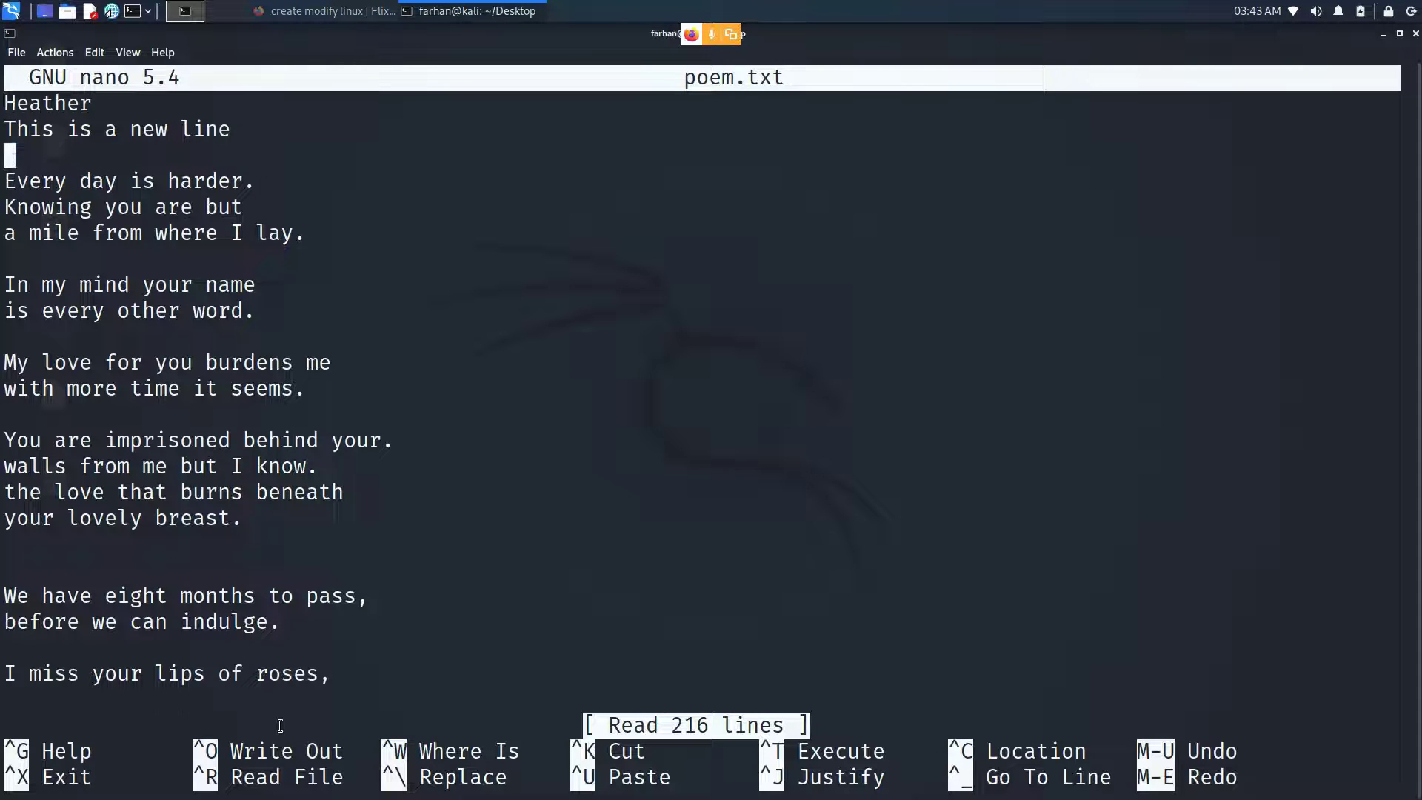
{"action": "type", "text": "asnd"}
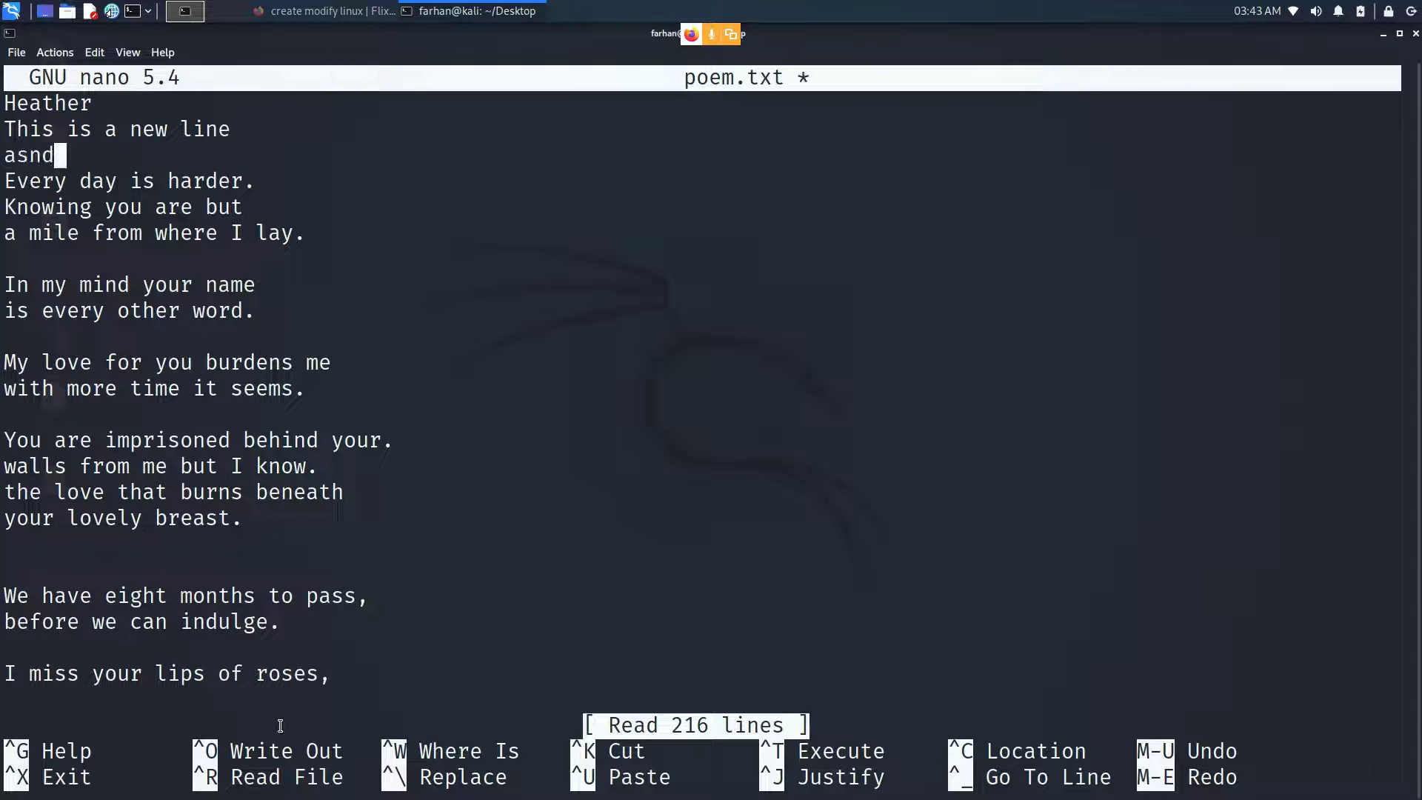
{"action": "type", "text": "knnjadnj"}
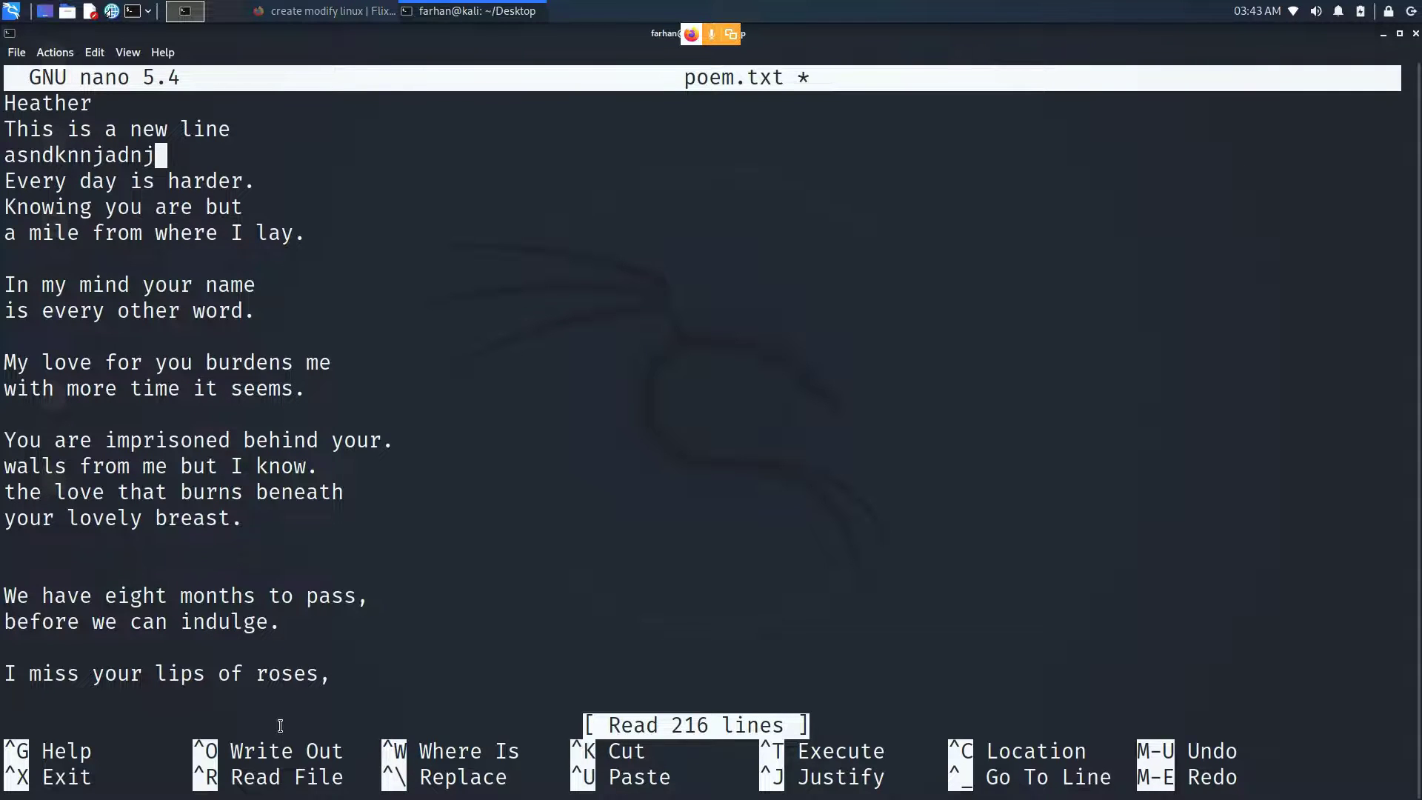
{"action": "key", "text": "ctrl+x"}
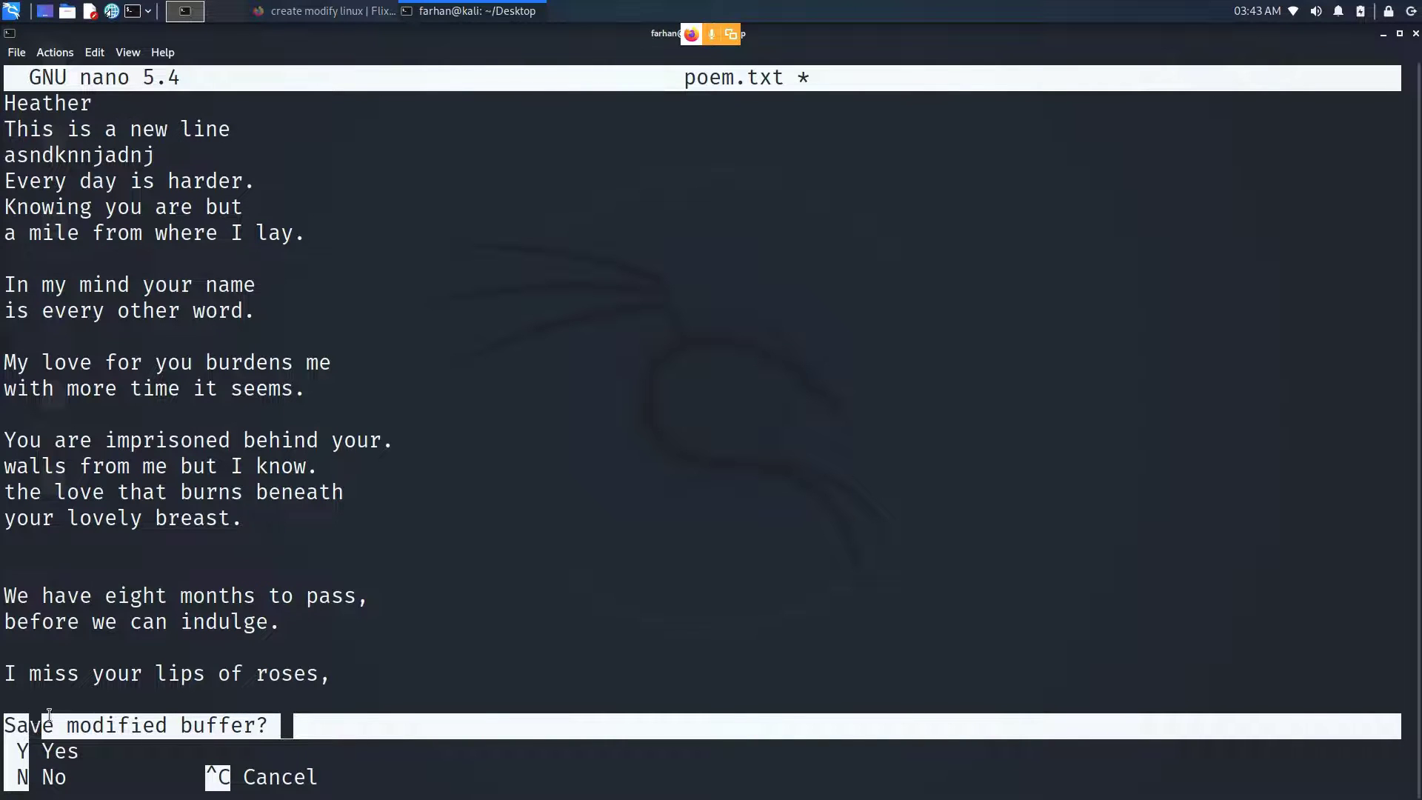
{"action": "mouse_move", "coordinate": [134, 693]}
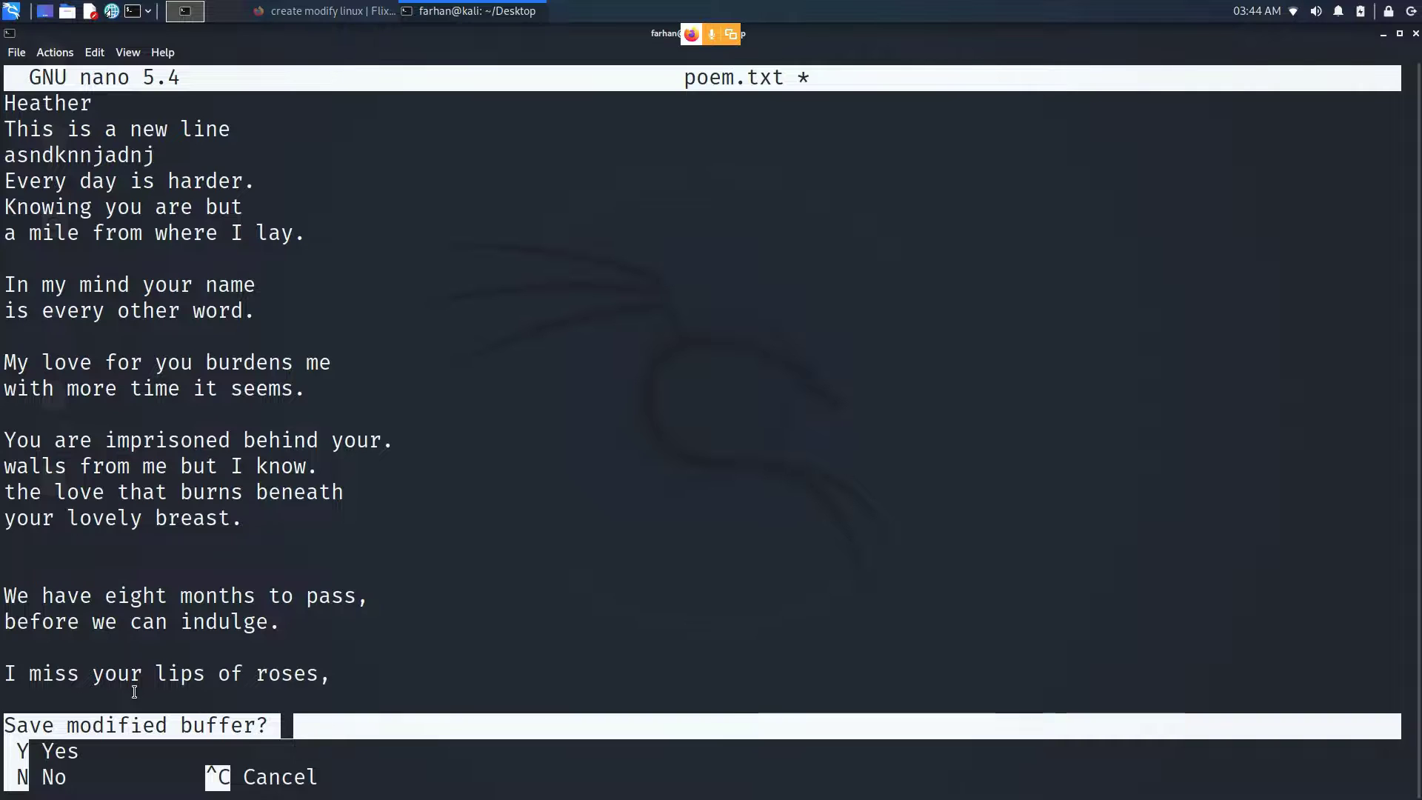
{"action": "key", "text": "n"}
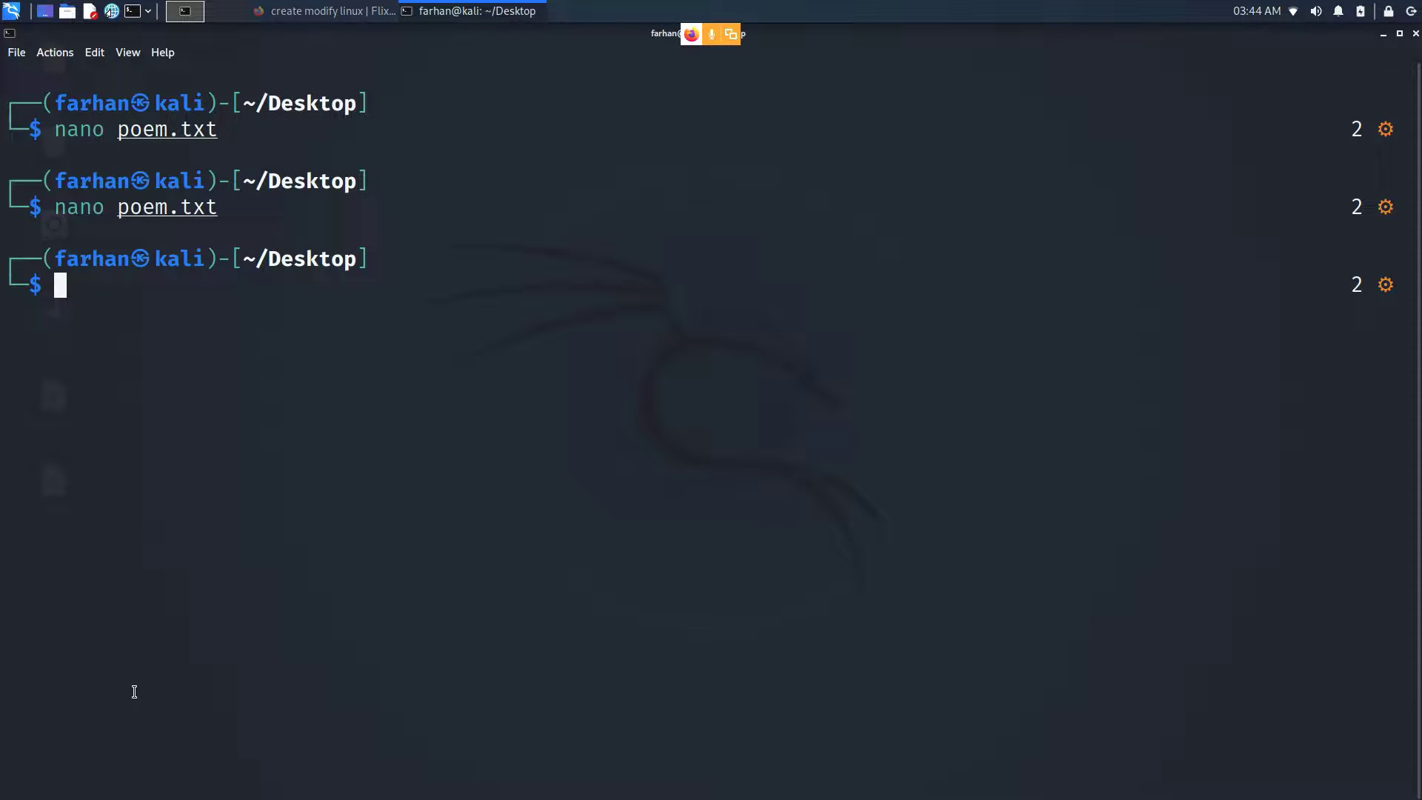
{"action": "mouse_move", "coordinate": [364, 379]}
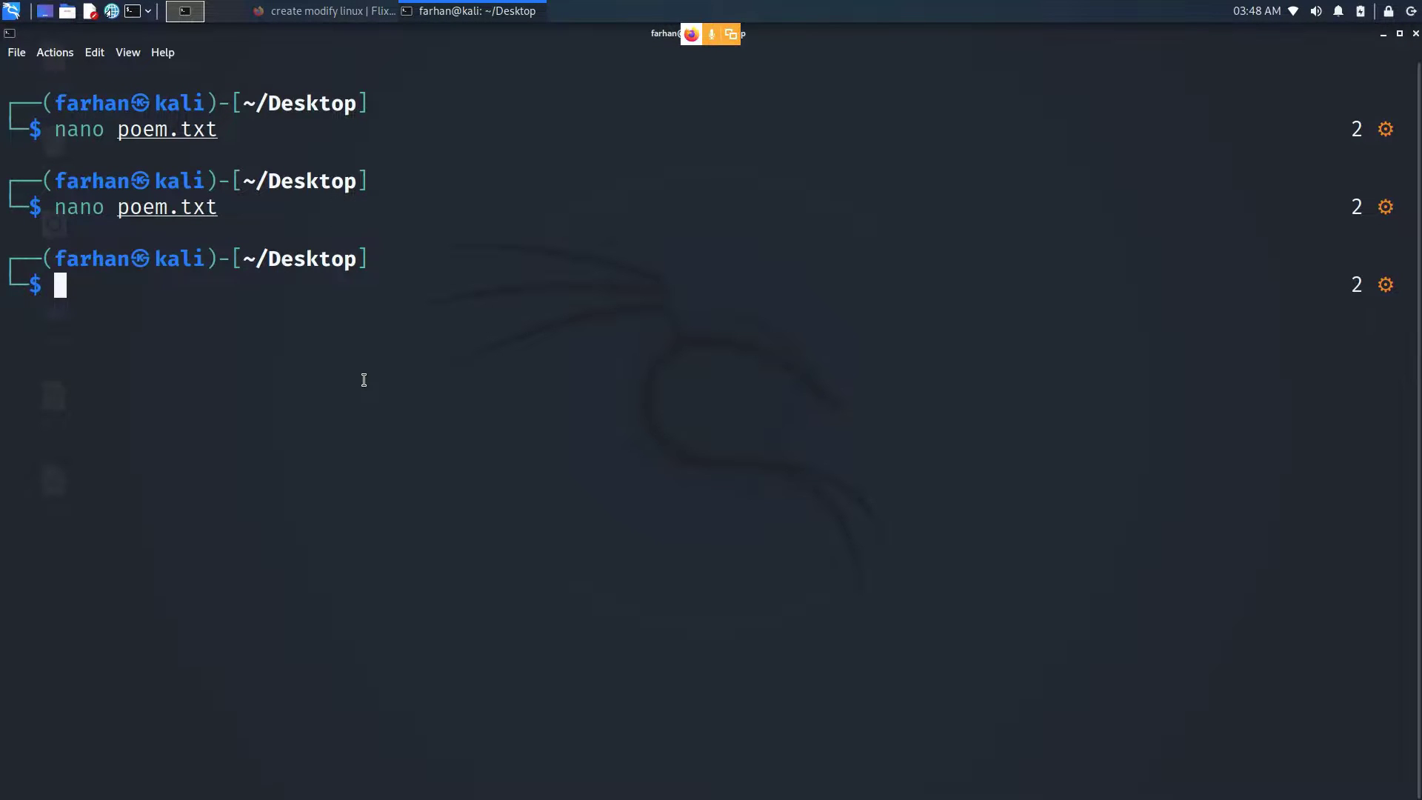
Reopen poem.txt in nano using Tab completion for the file name.
{"action": "type", "text": "nano poem.txt"}
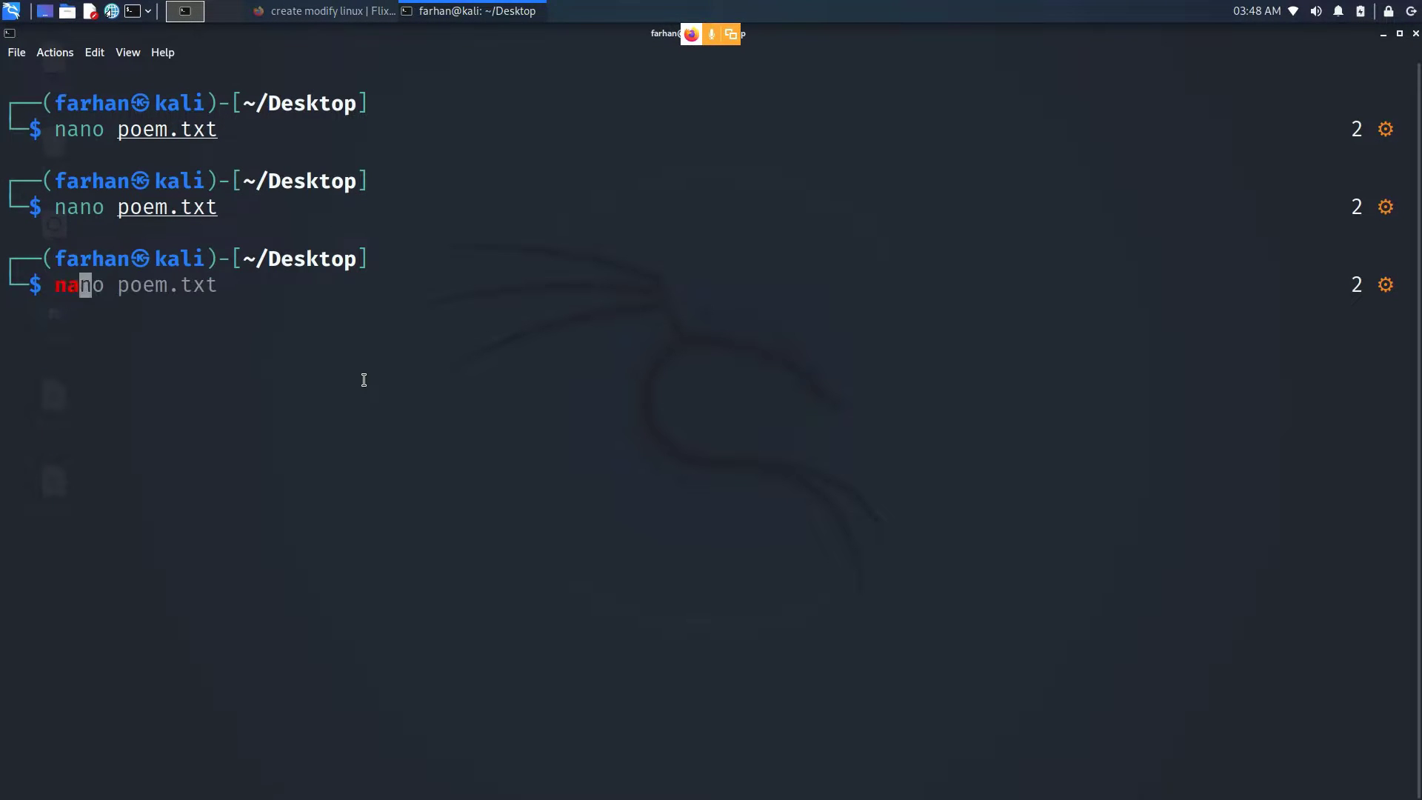
{"action": "key", "text": "Tab"}
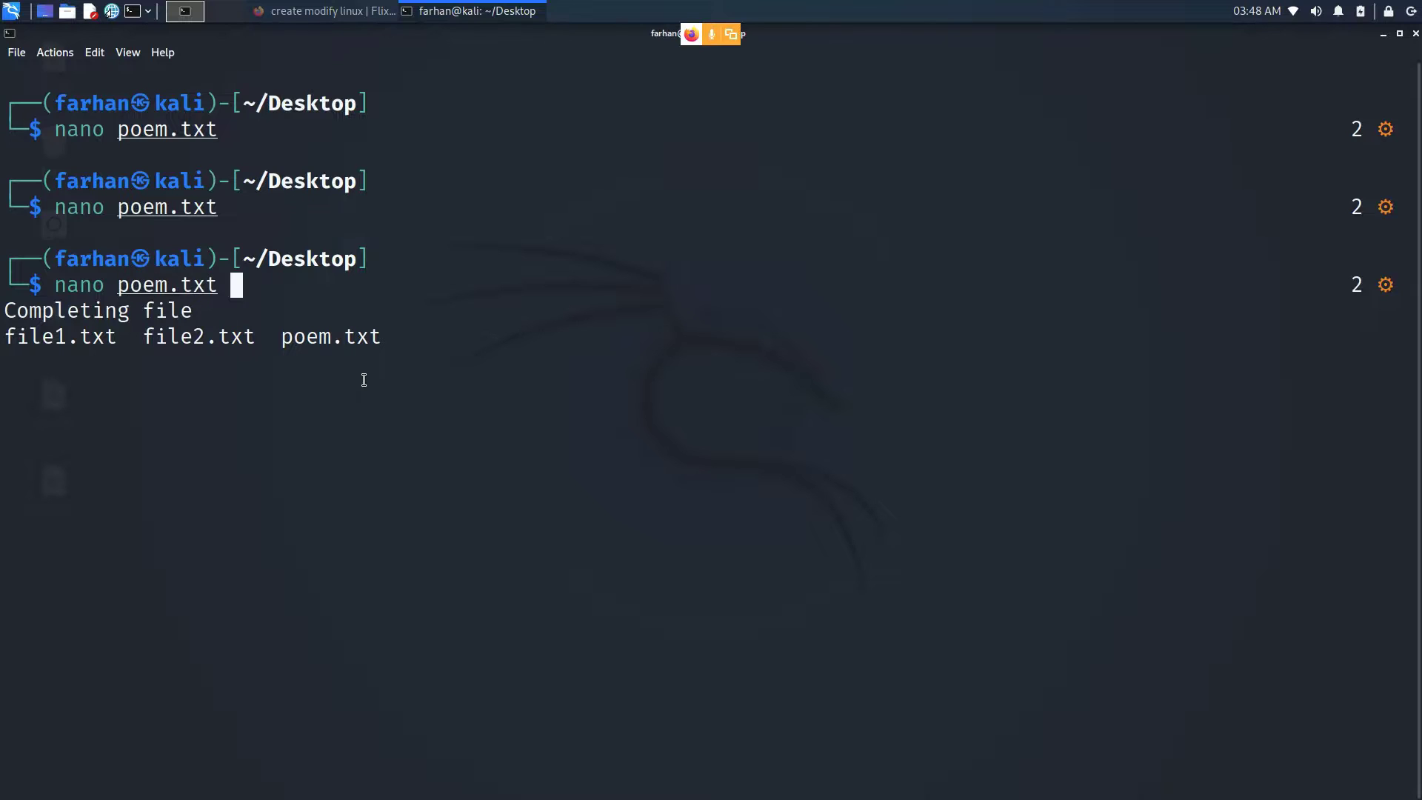
{"action": "key", "text": "Return"}
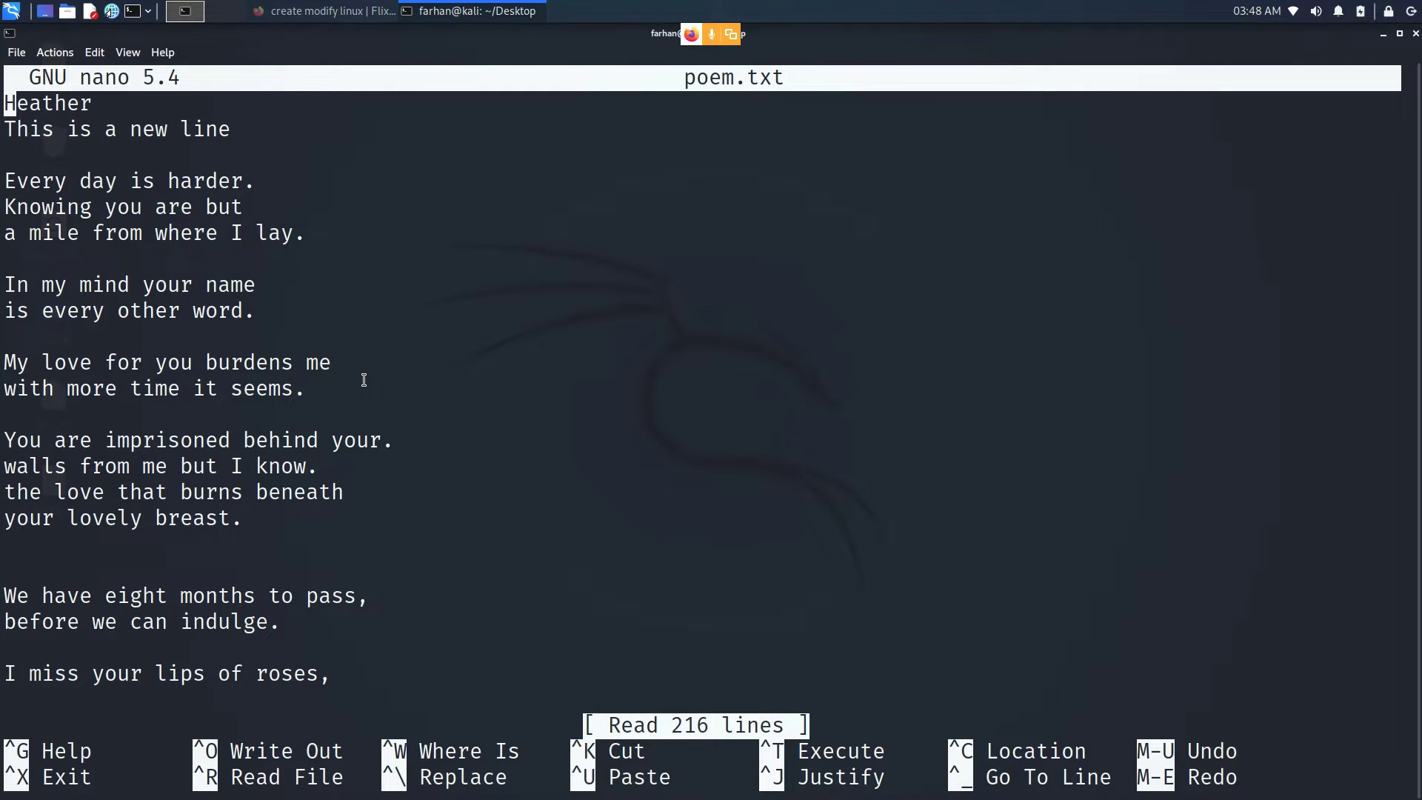
Display nano's main help text and scroll partway down it.
{"action": "key", "text": "ctrl+g"}
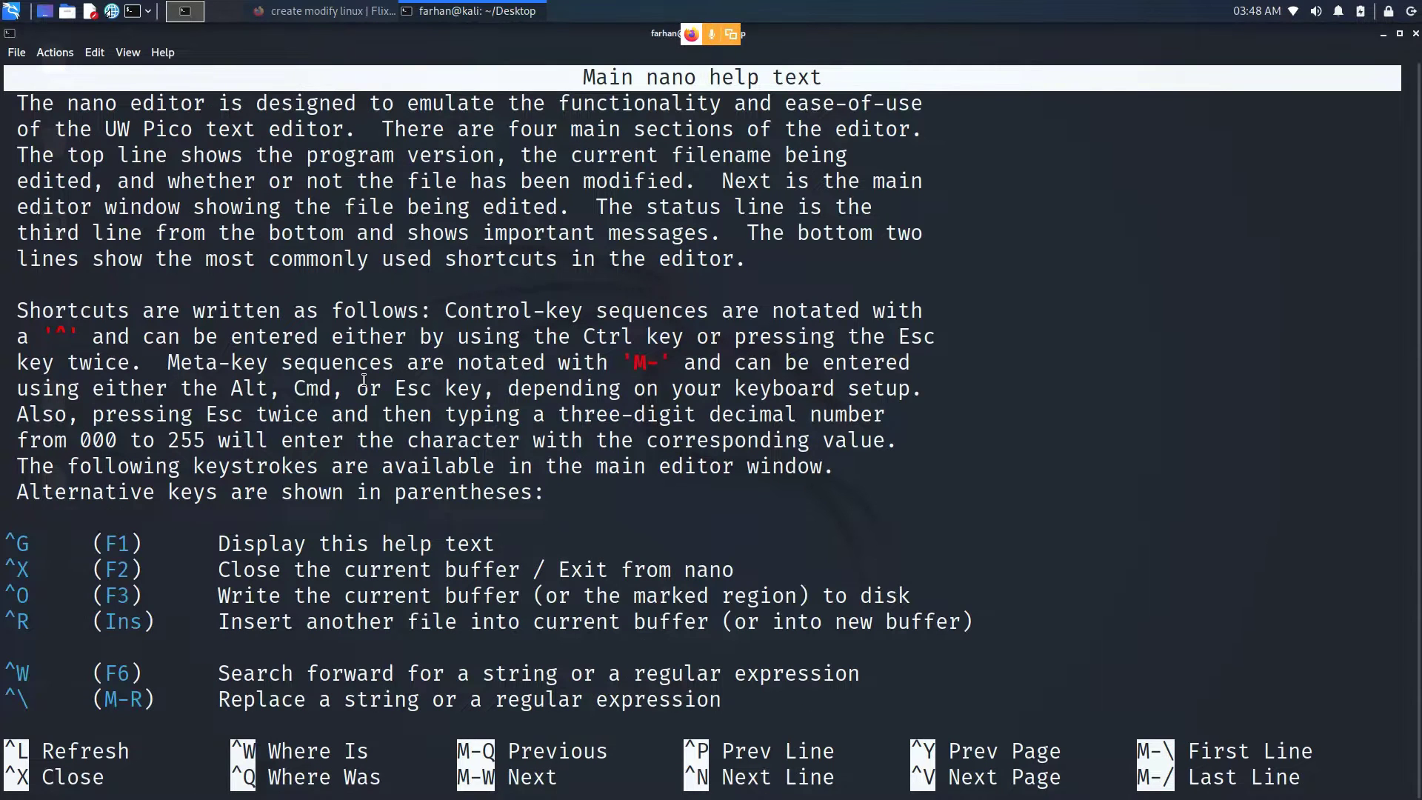
{"action": "scroll", "scroll_direction": "down", "scroll_amount": 3}
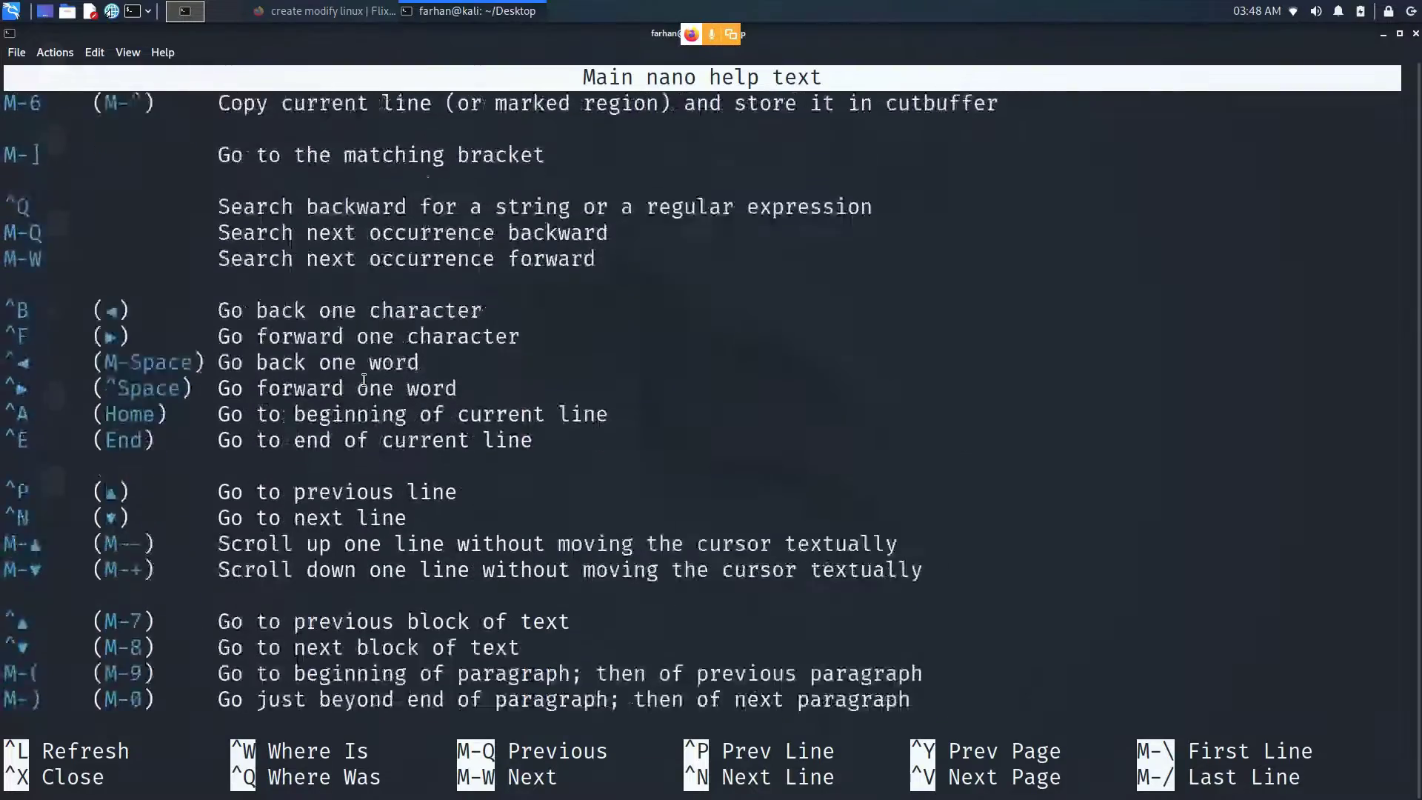
{"action": "scroll", "scroll_direction": "down", "scroll_amount": 3}
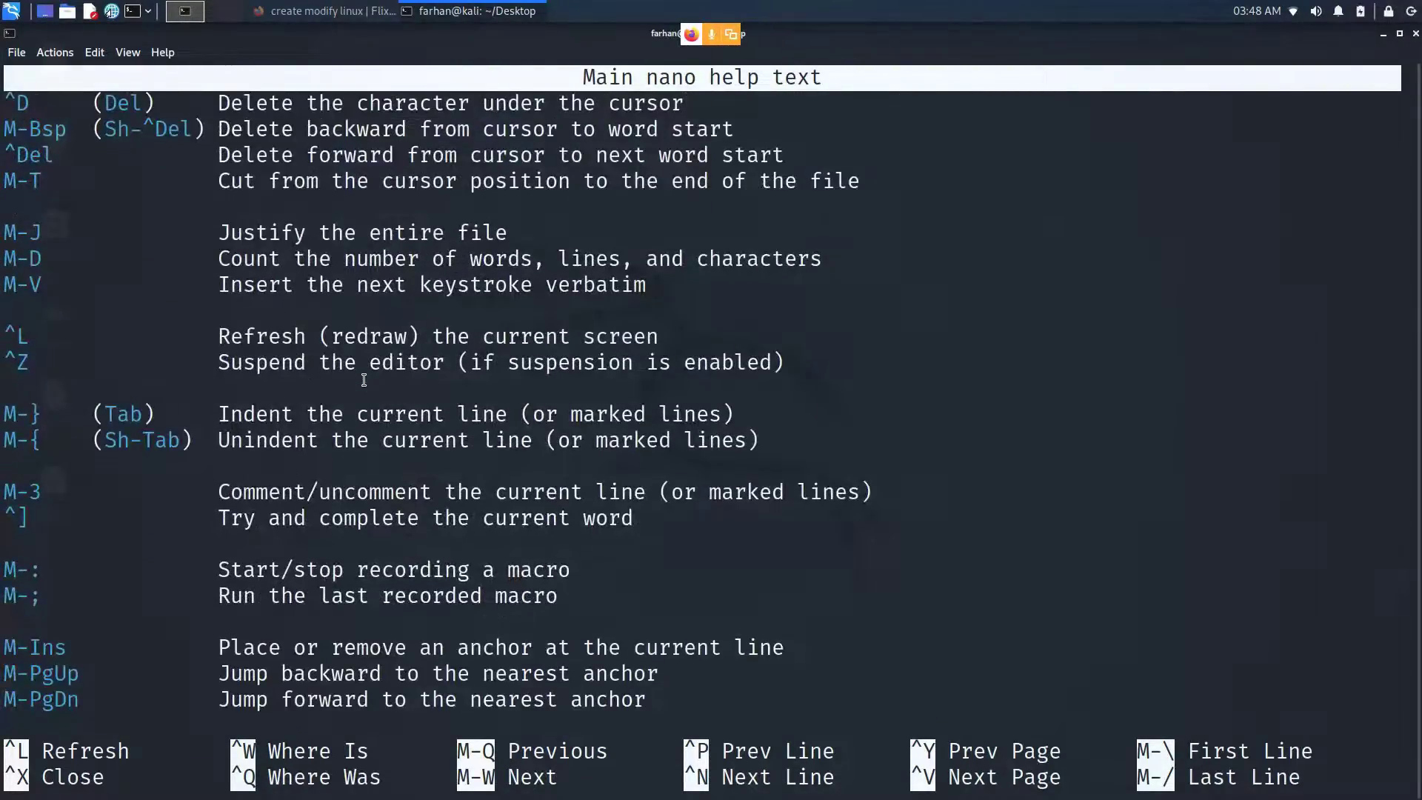